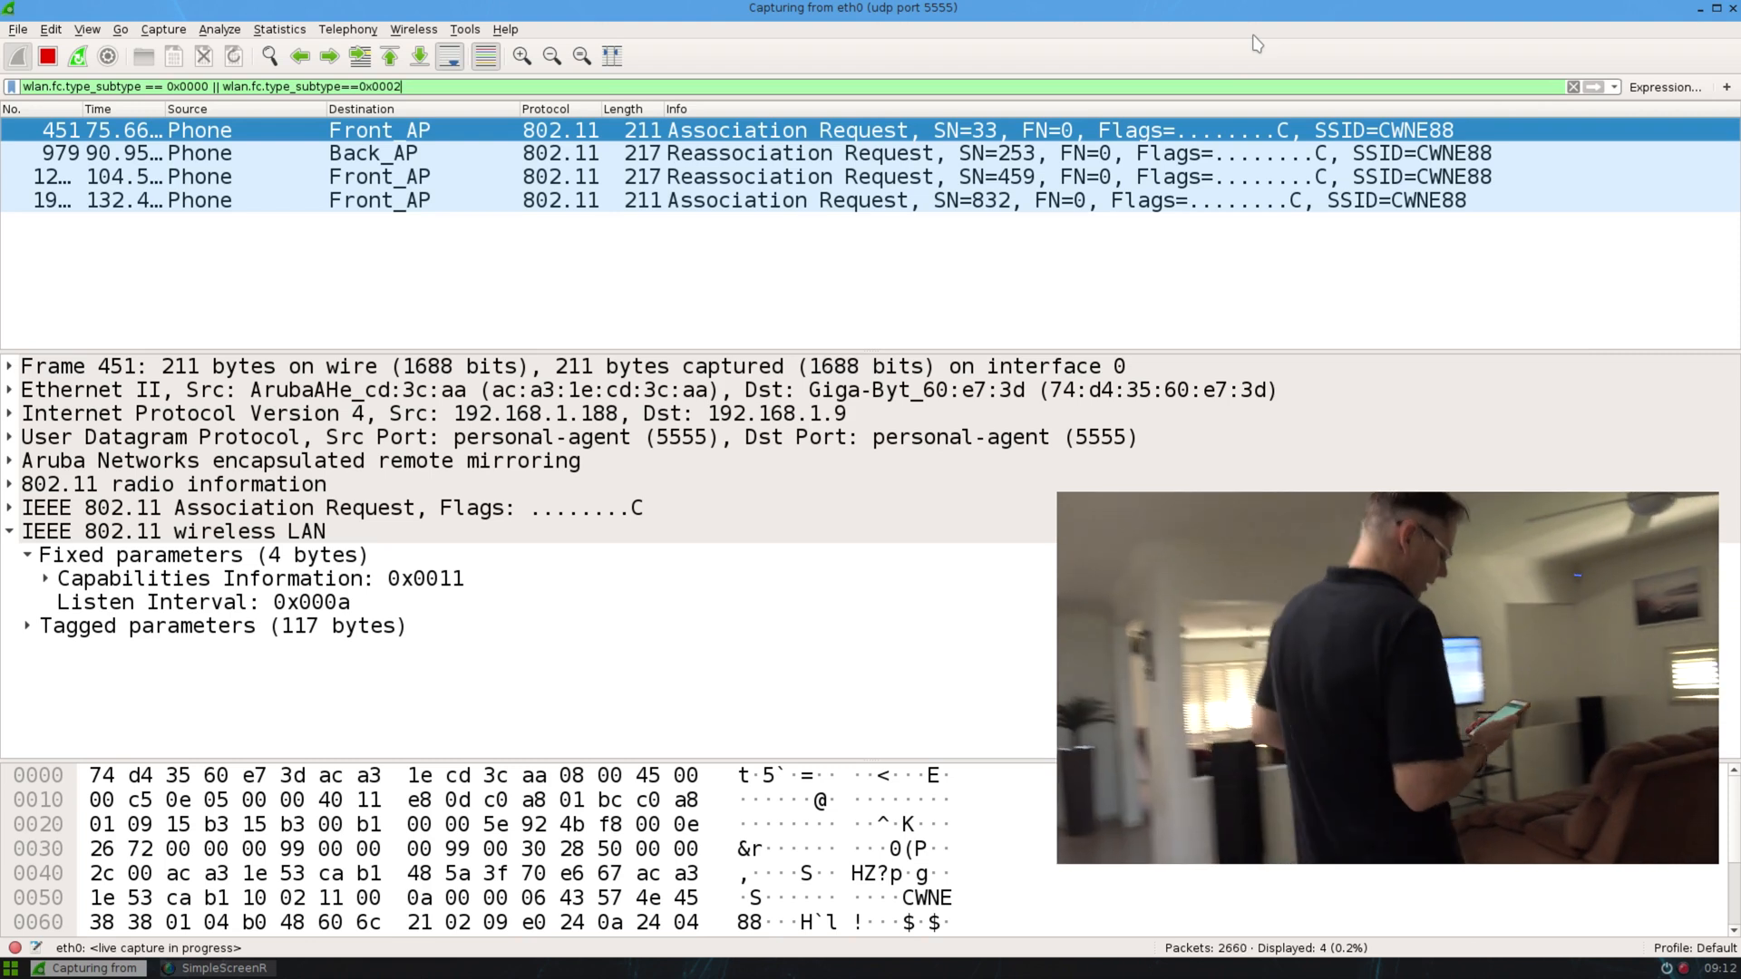
# Stop the live capture so it saves as reassociation.pcapng with the request filter intact
pyautogui.click(49, 55)
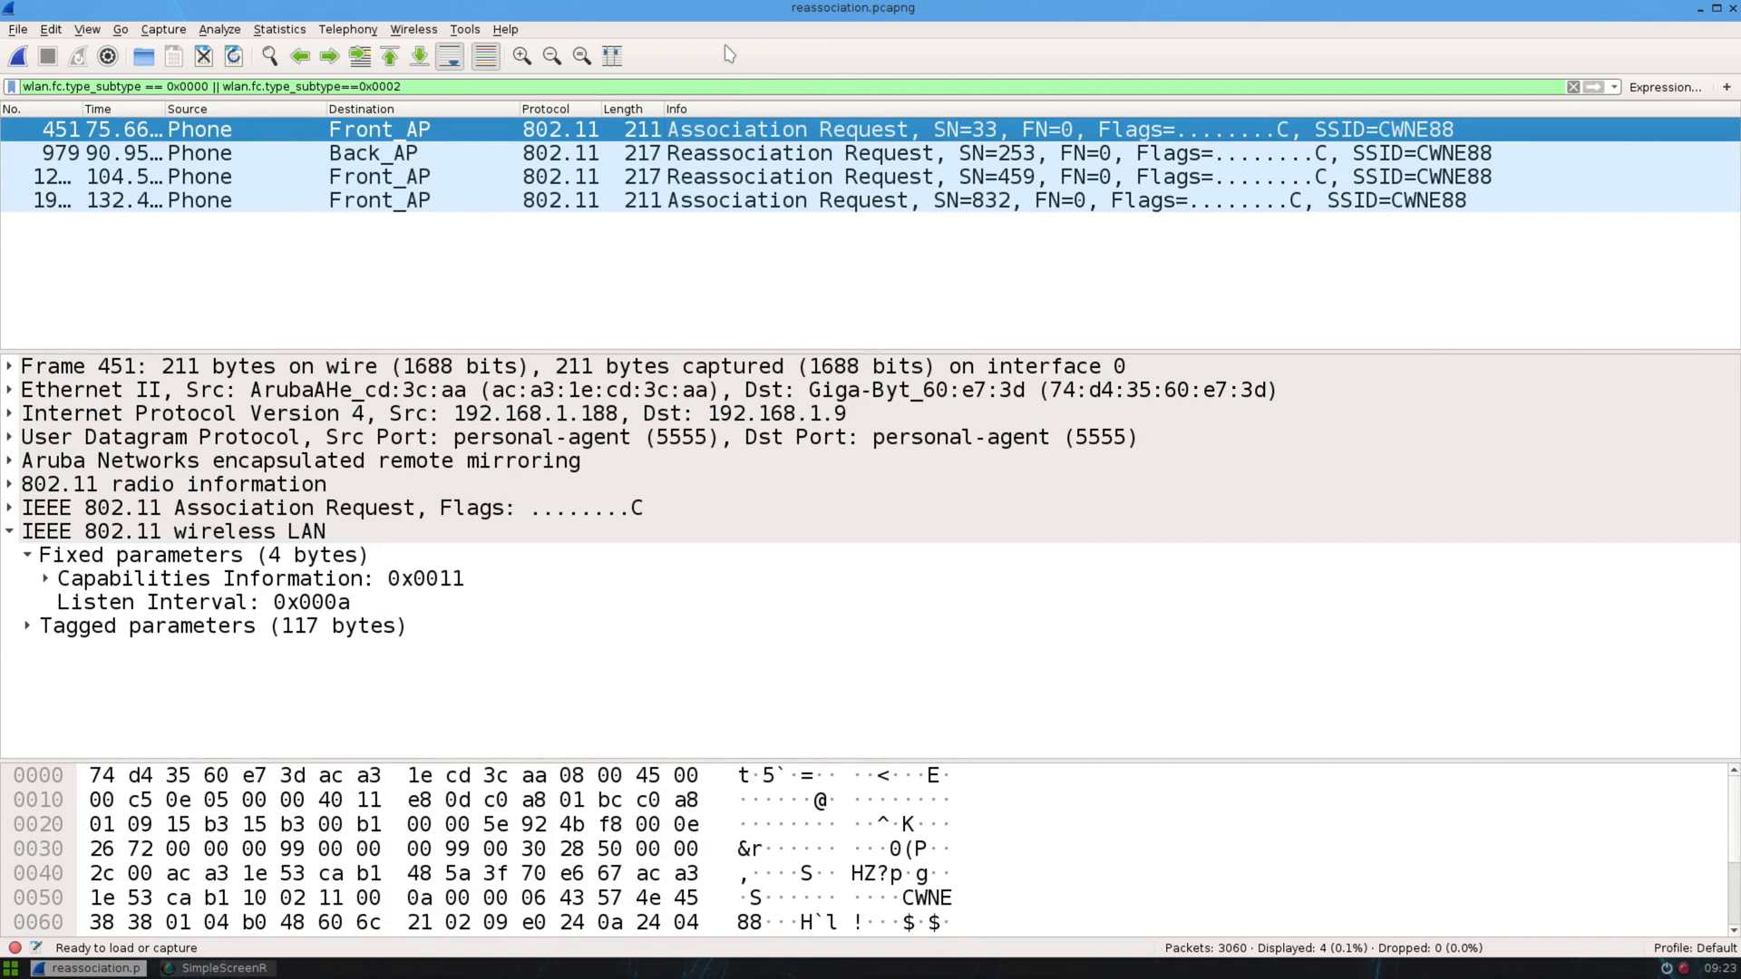
pyautogui.moveTo(425, 130)
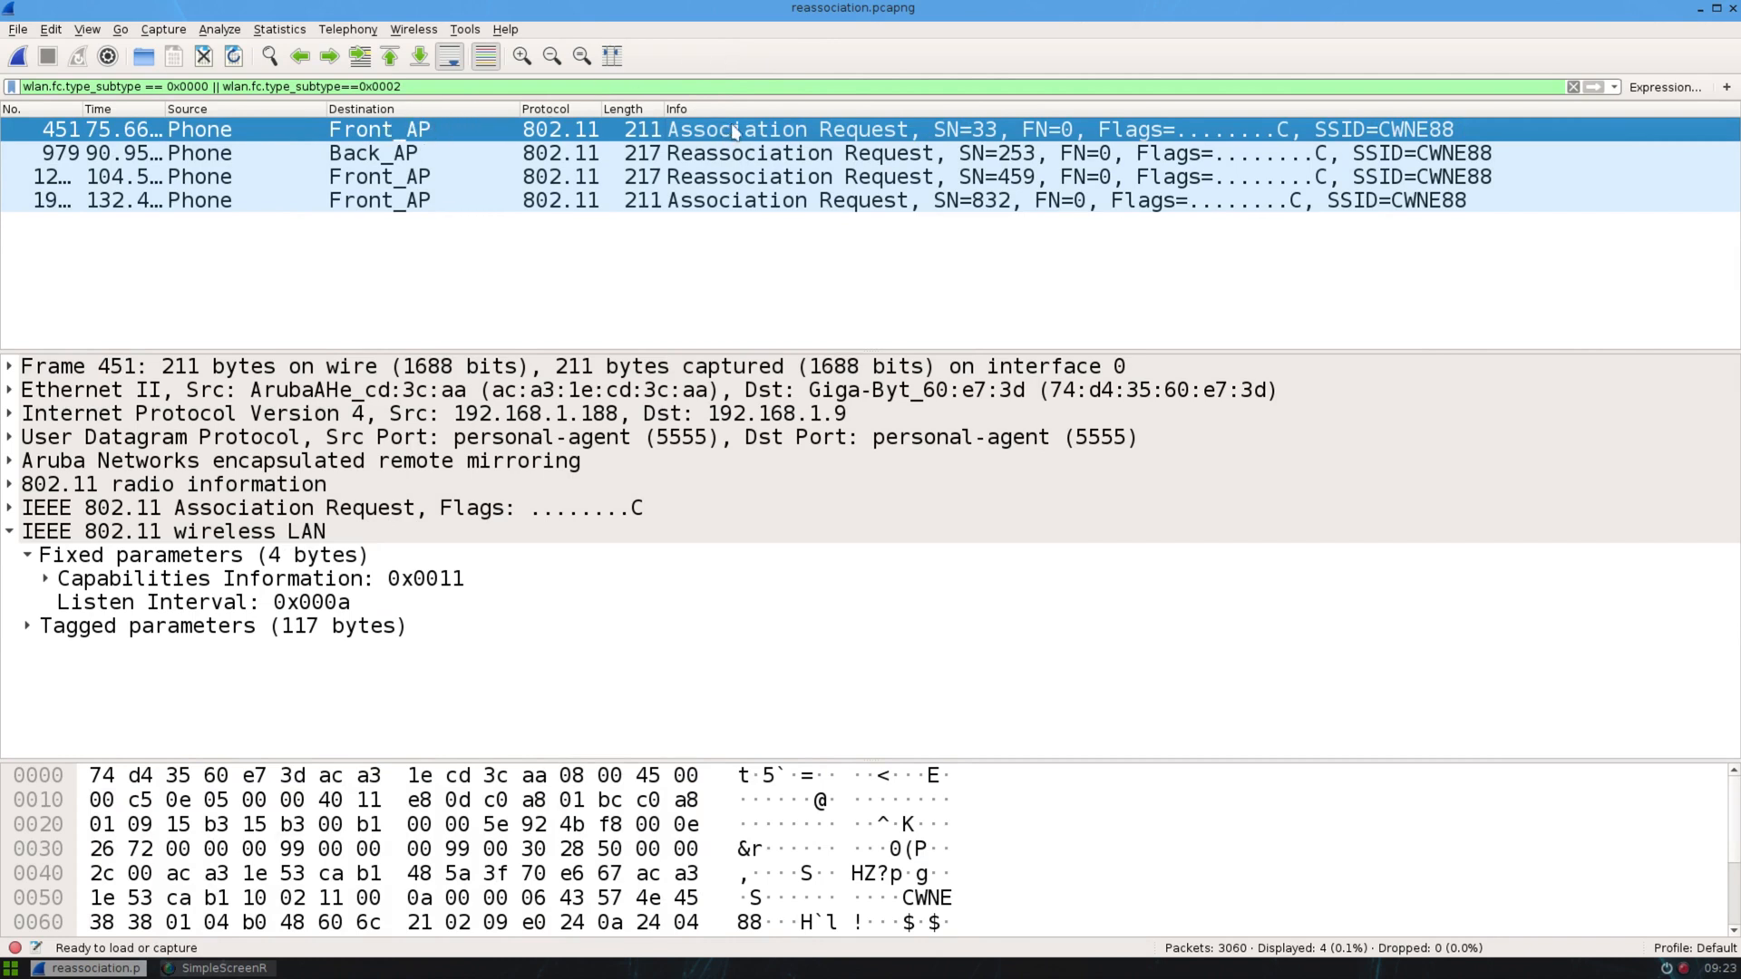
pyautogui.moveTo(466, 164)
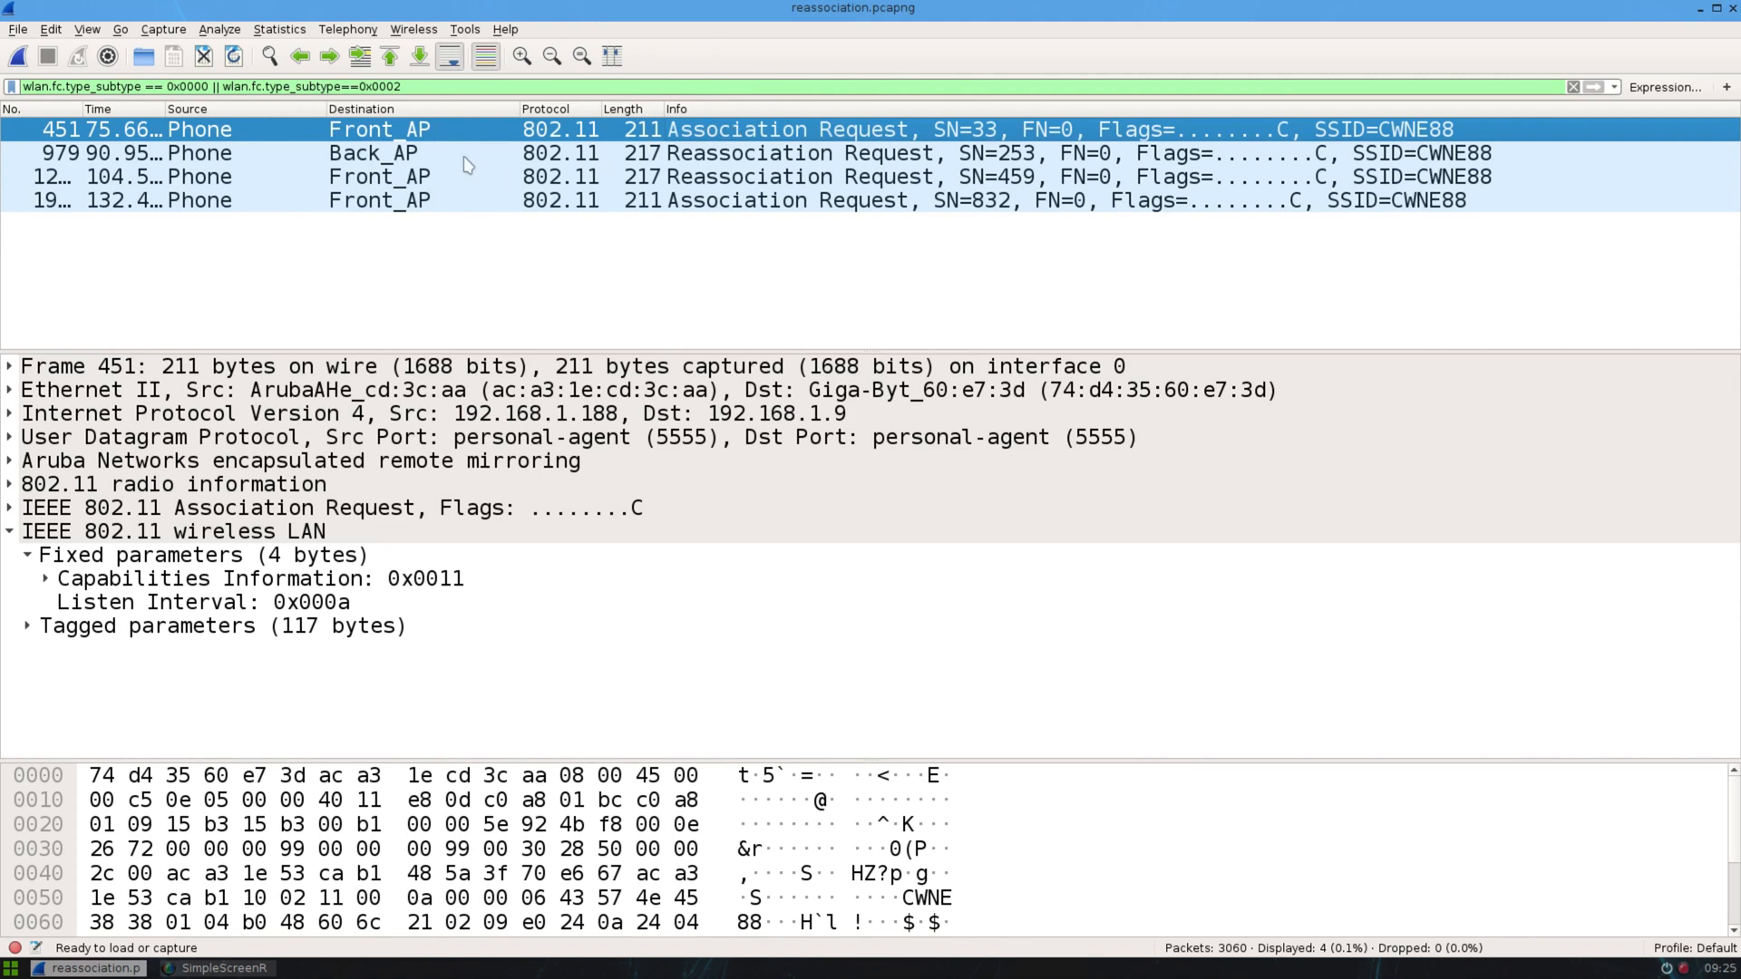
# Select reassociation request frame 979 to Back_AP and check Current AP reads Front_AP
pyautogui.click(444, 153)
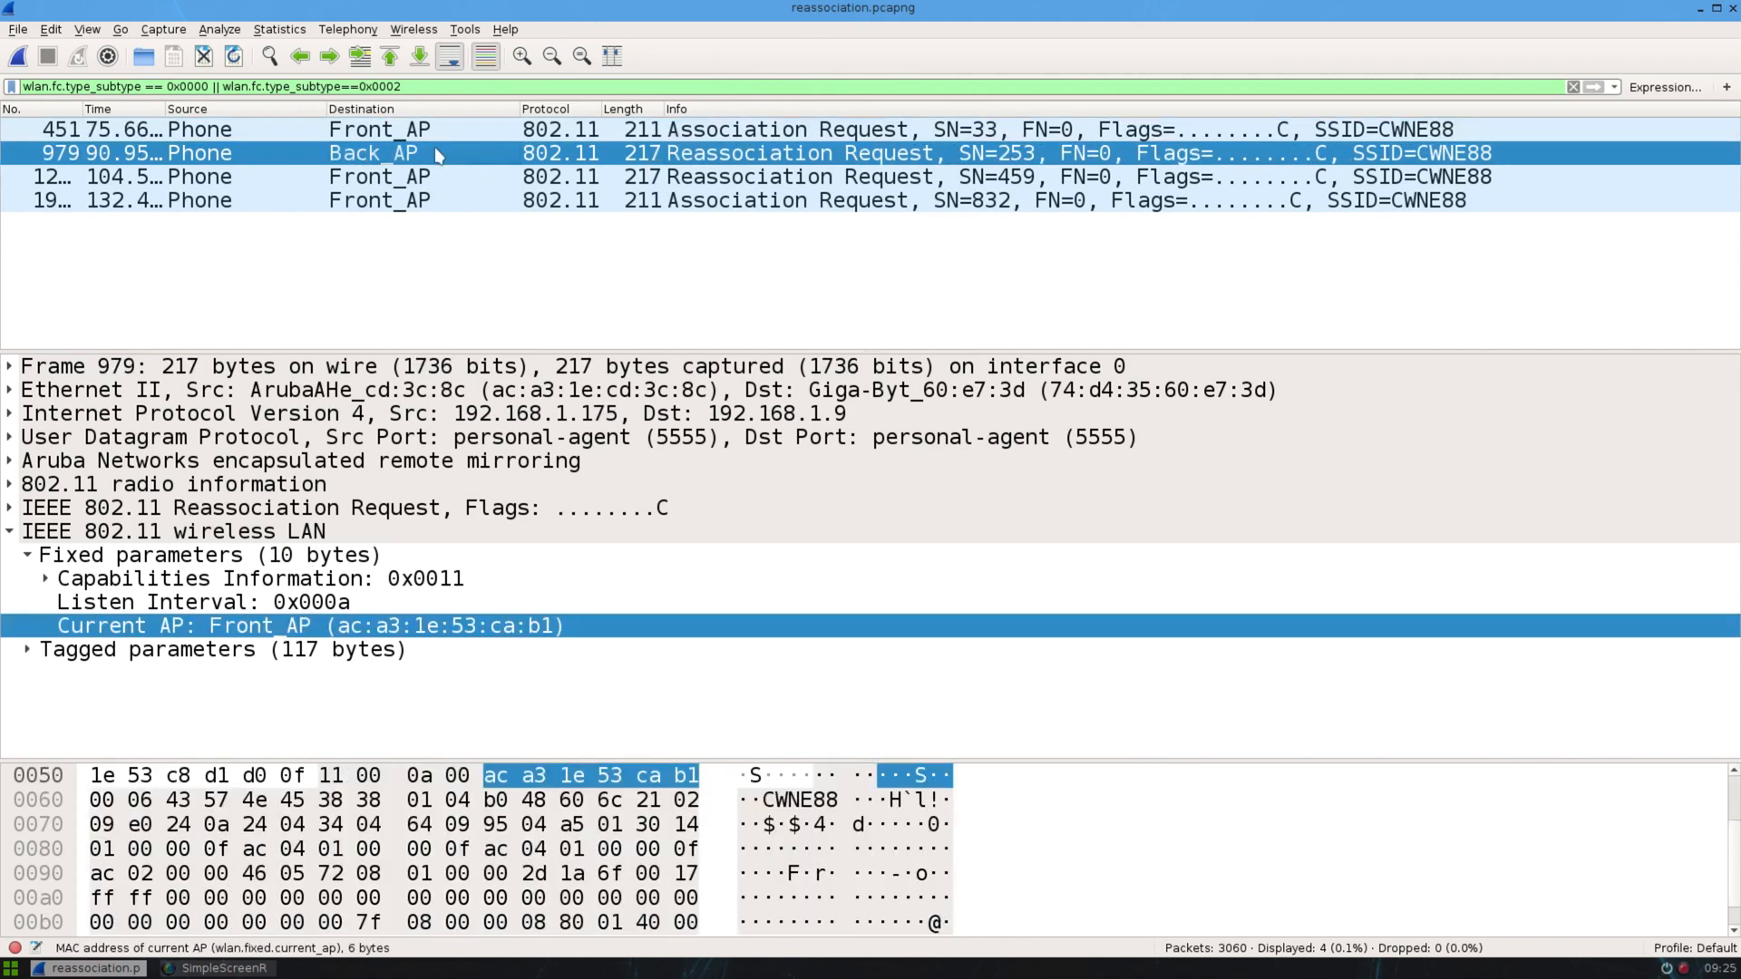
pyautogui.moveTo(757, 163)
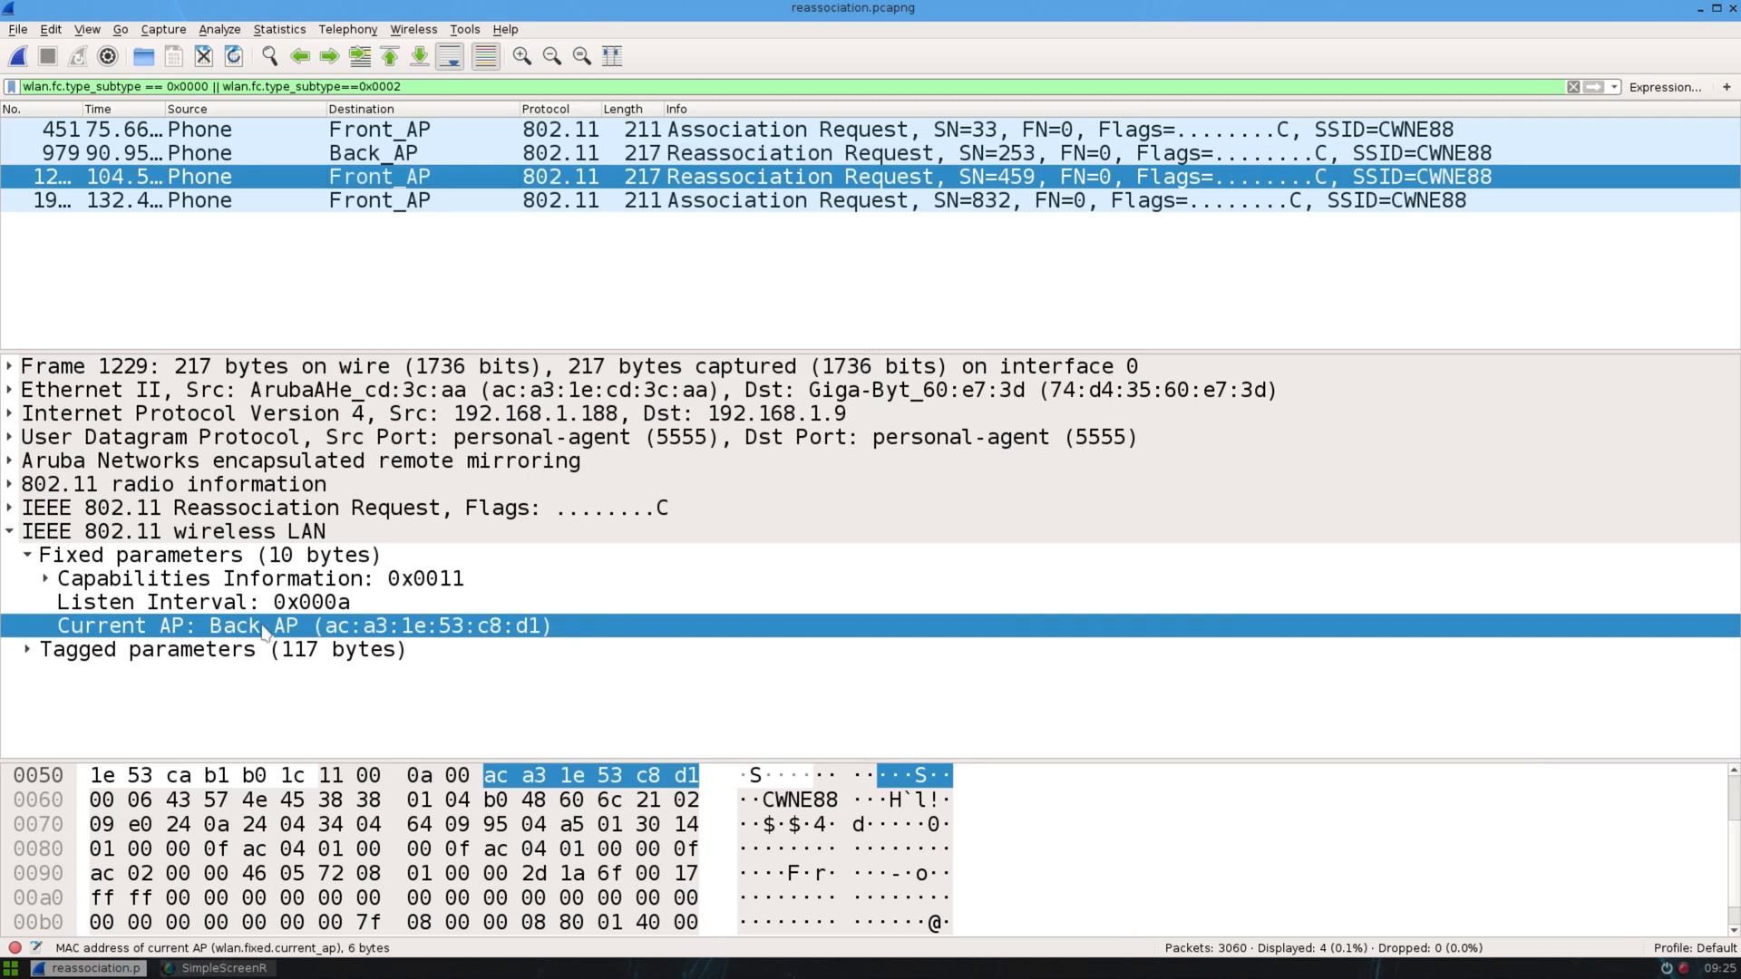
pyautogui.moveTo(303, 264)
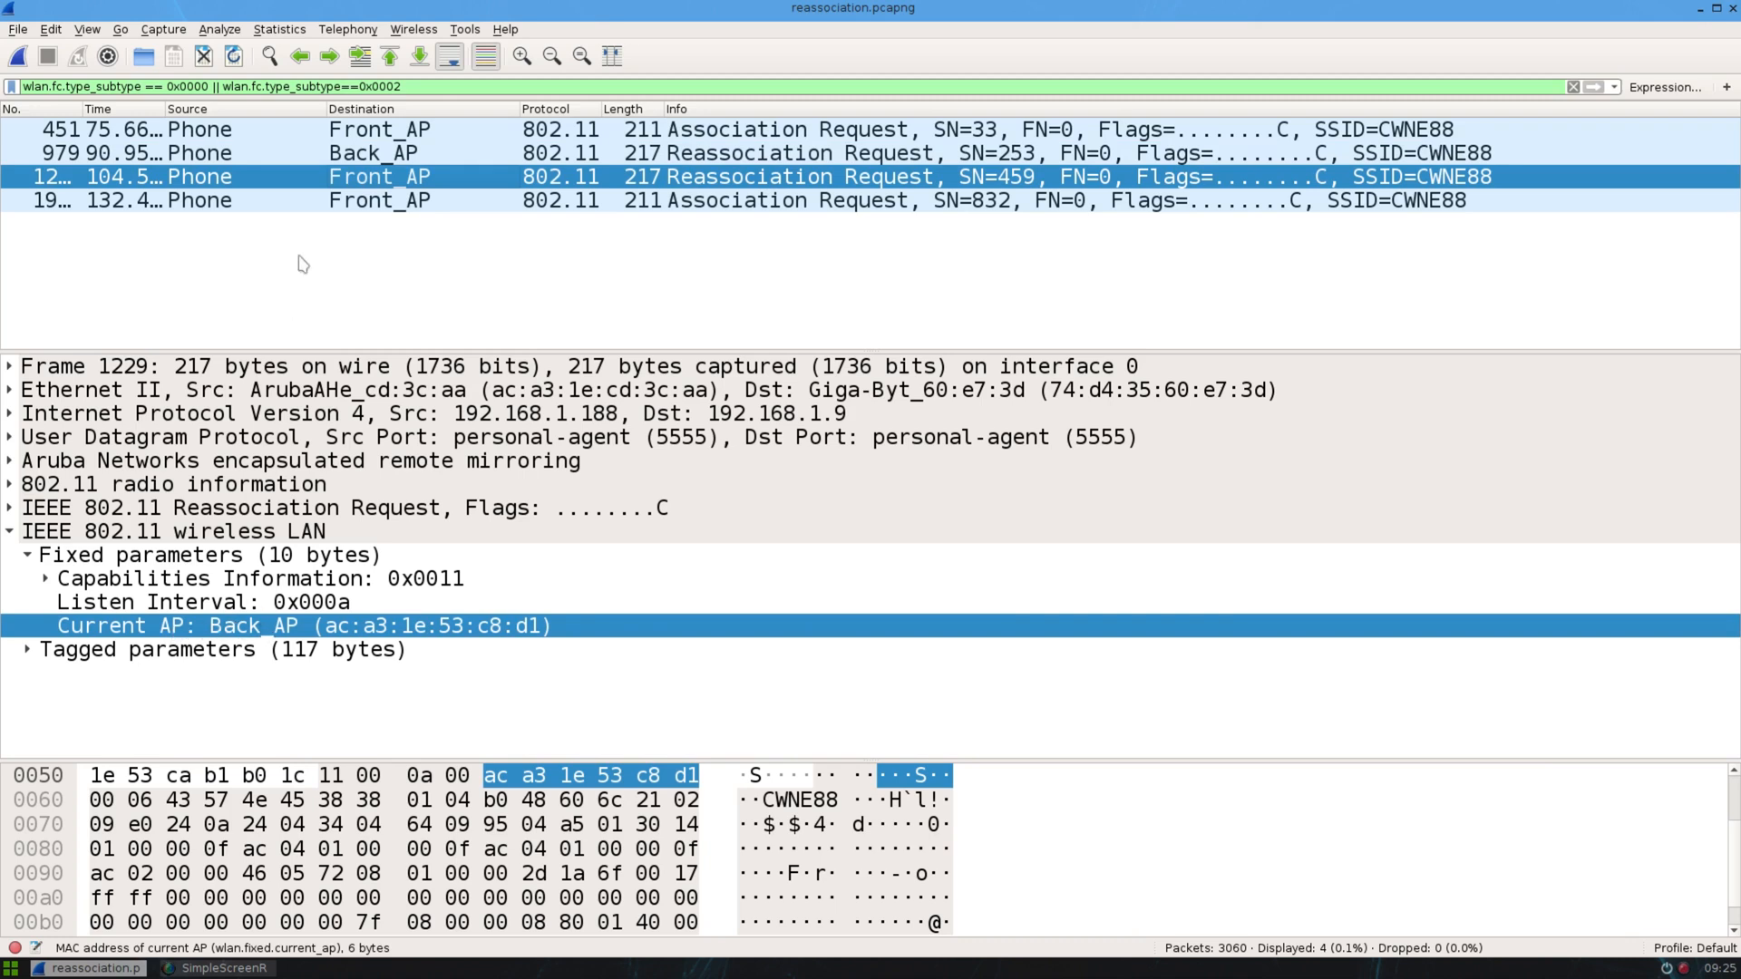
pyautogui.moveTo(457, 187)
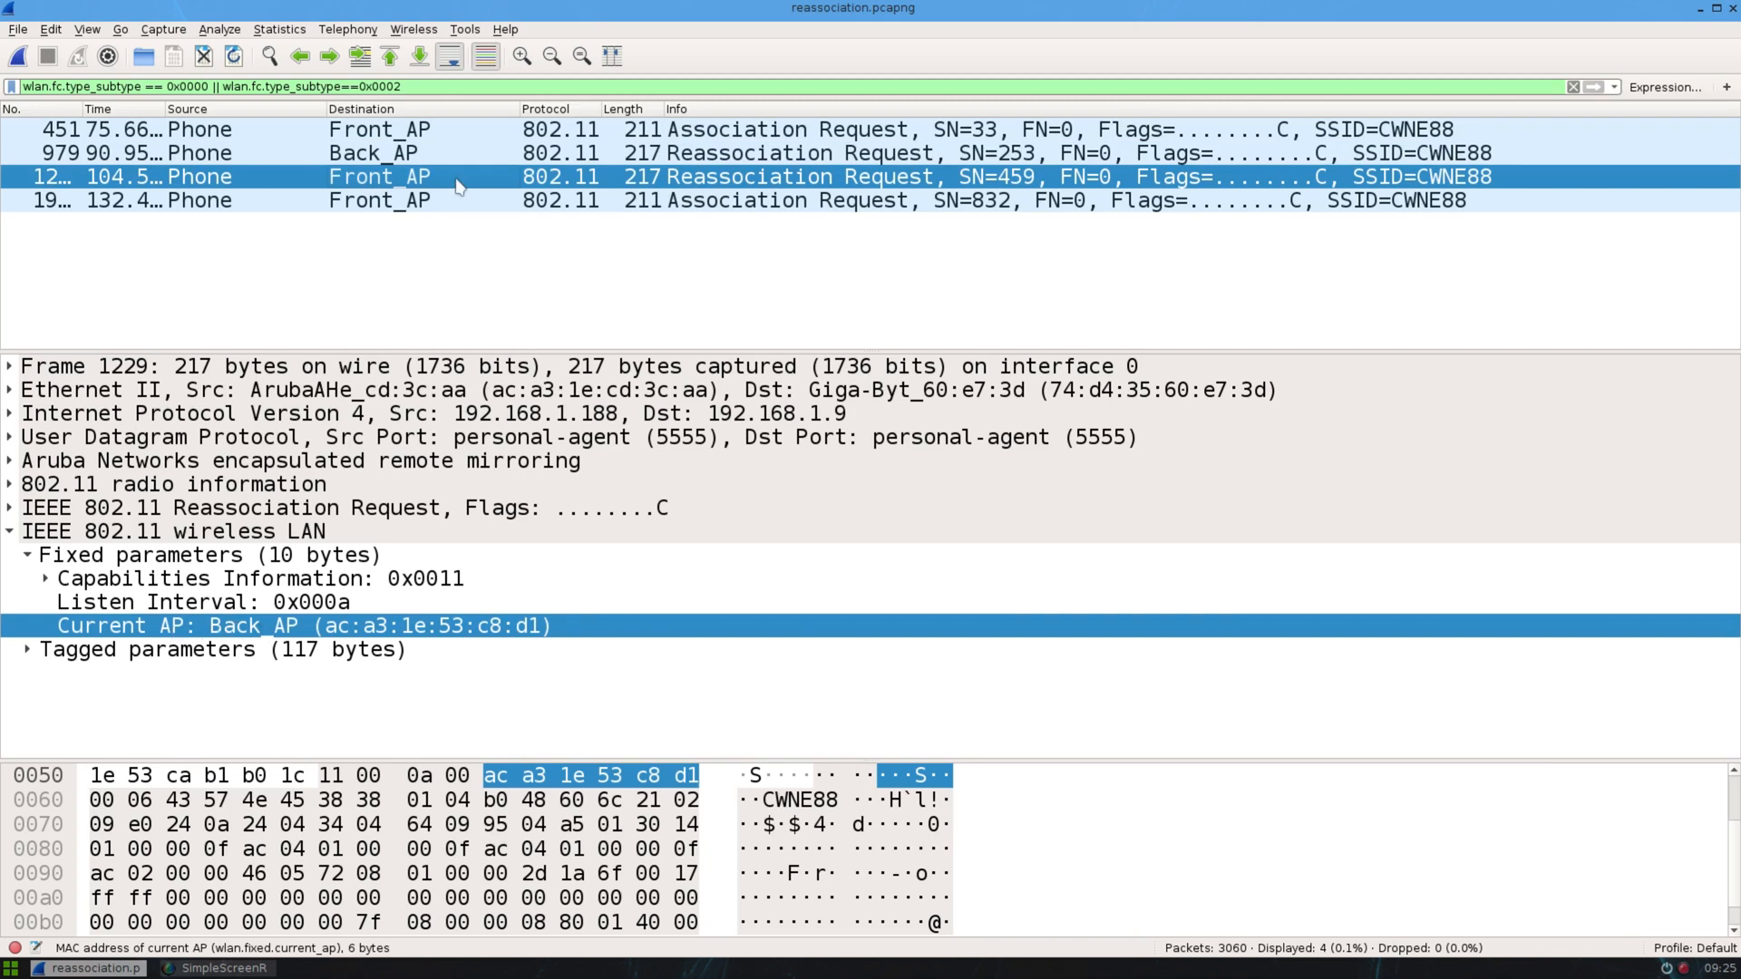
pyautogui.moveTo(466, 201)
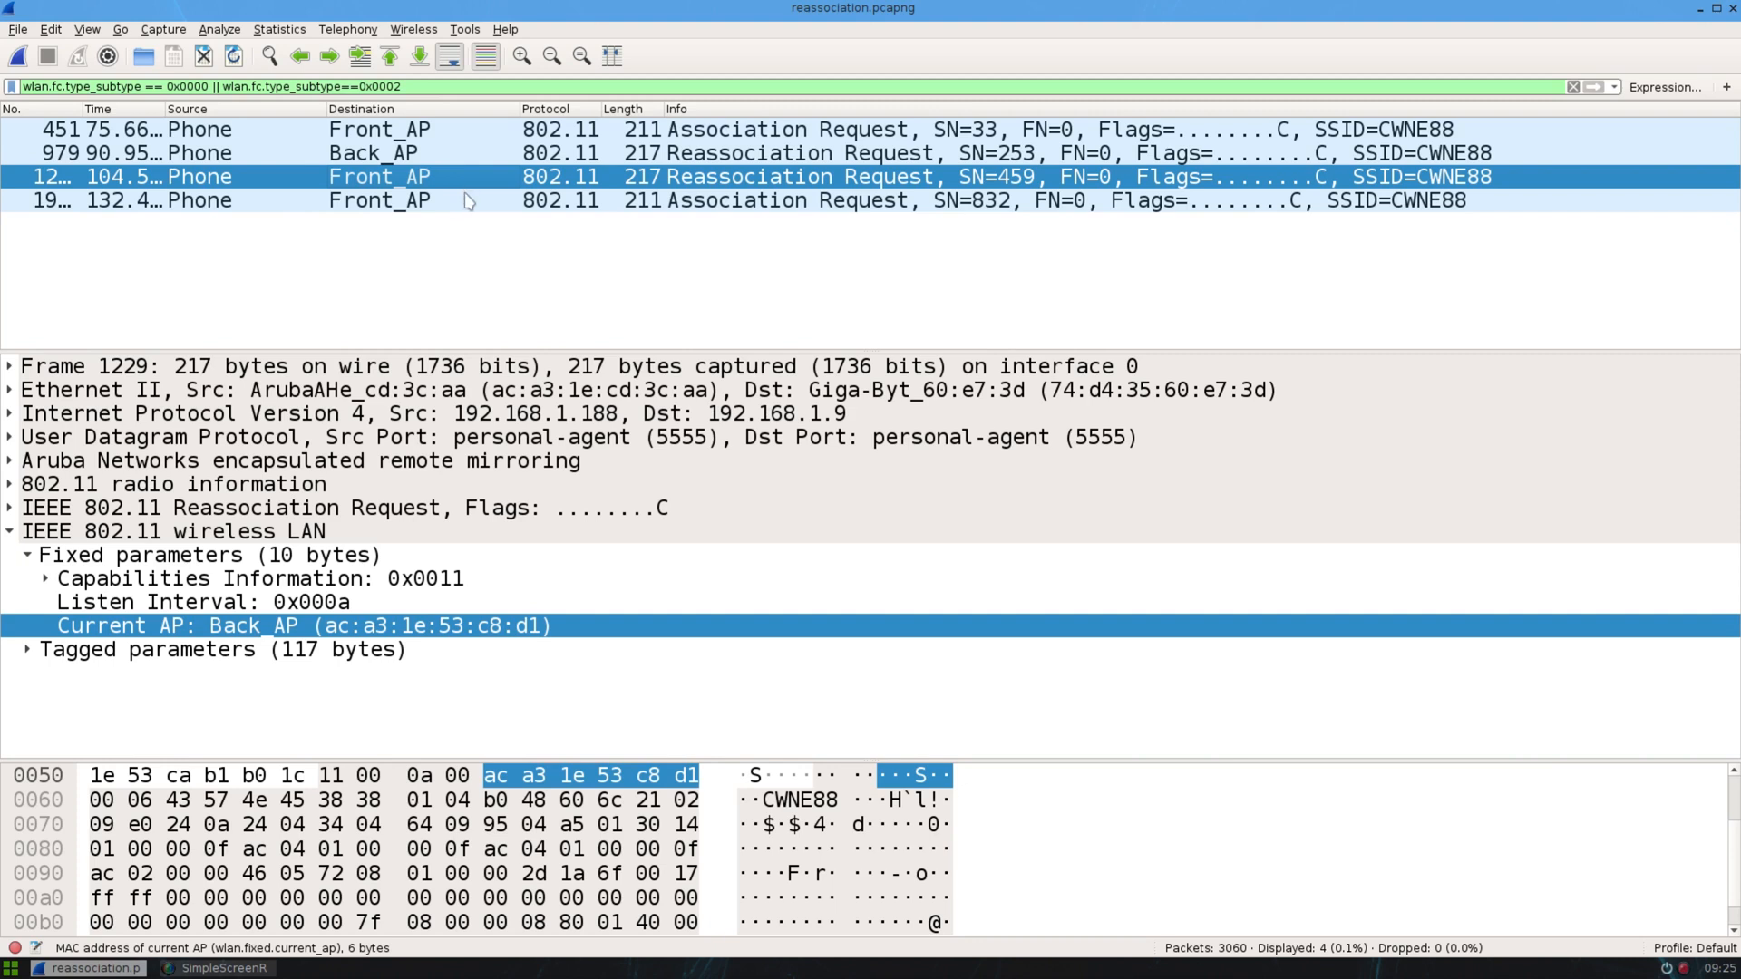